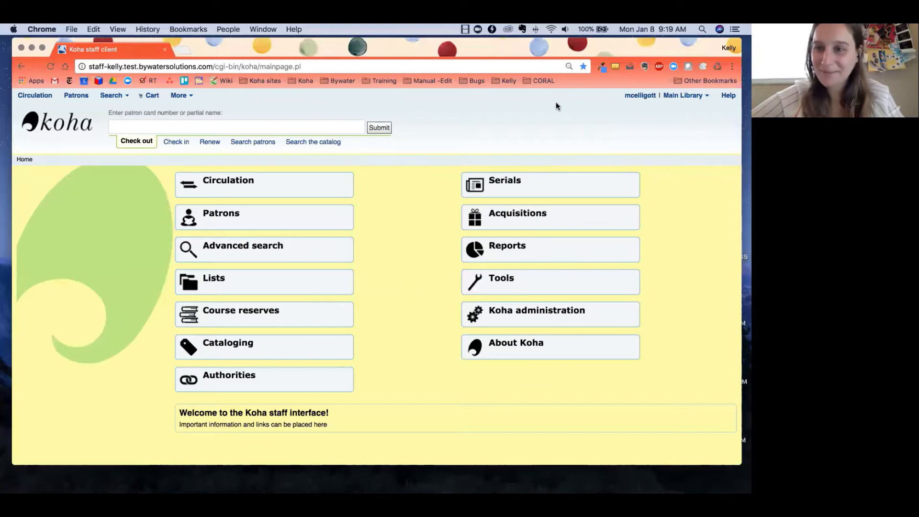
mouse_move(539, 241)
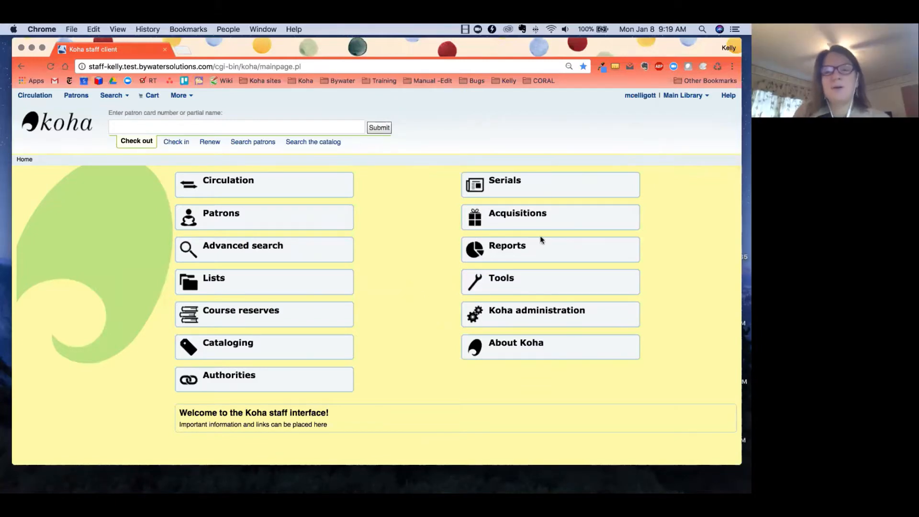
Go to the Tools page from the Koha staff home page
click(500, 282)
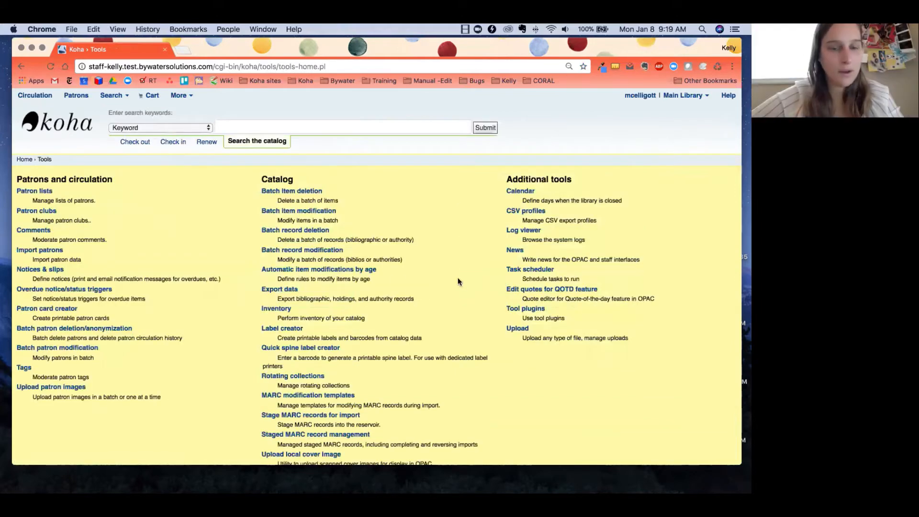
Start the Inventory tool from the Tools page
click(276, 309)
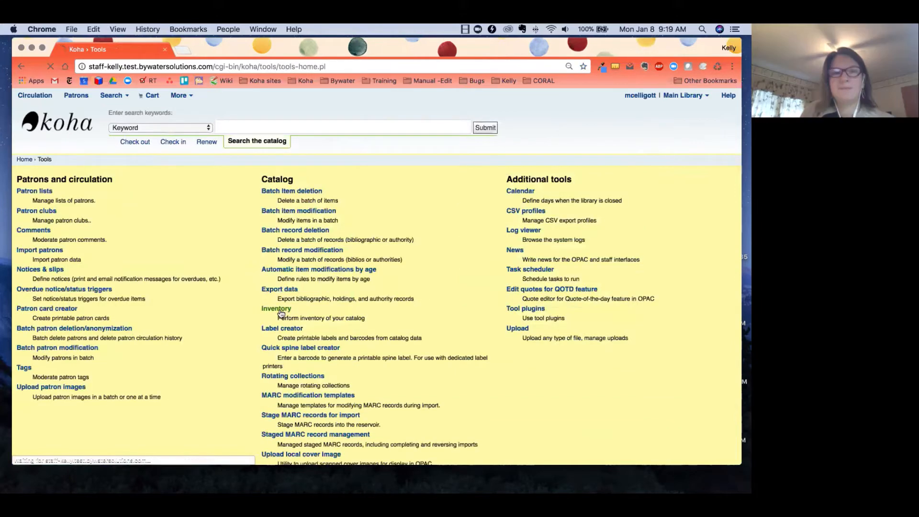
click(276, 308)
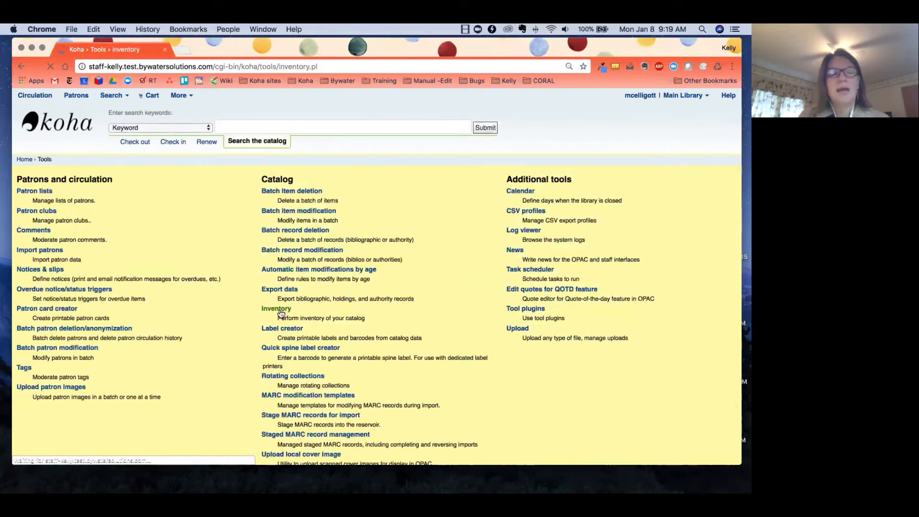
click(276, 308)
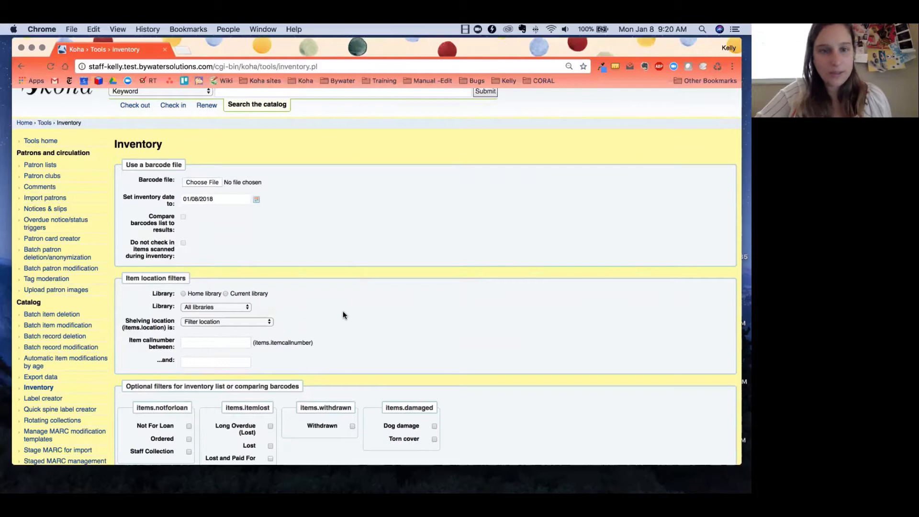
mouse_move(276, 205)
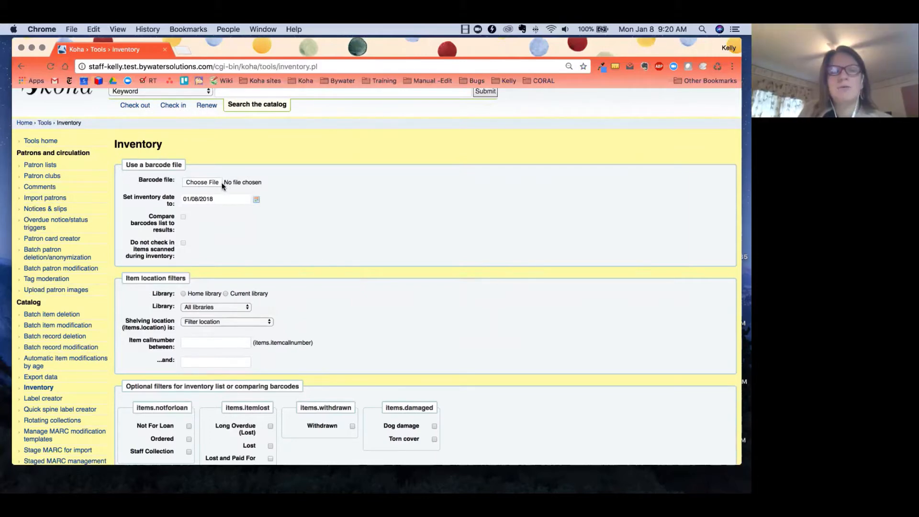
Attach barcodes (2).txt from the Desktop as the inventory barcode file
click(202, 182)
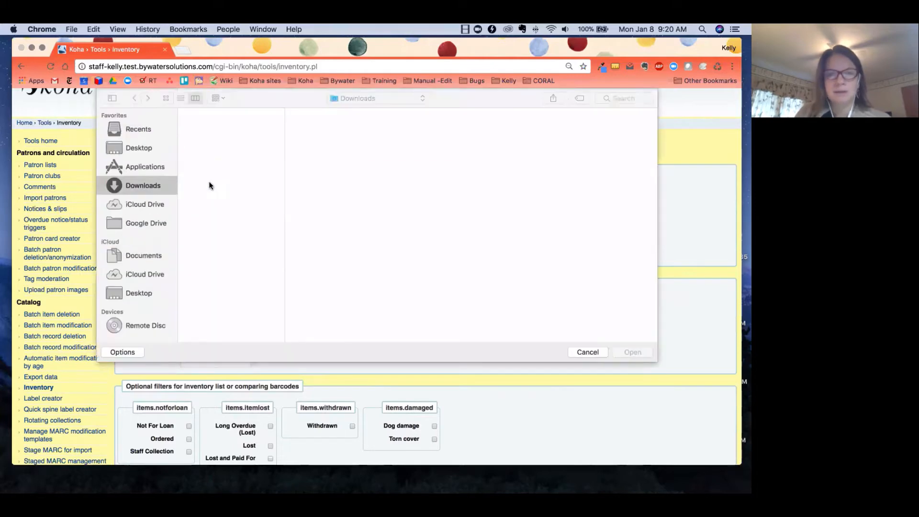
click(138, 148)
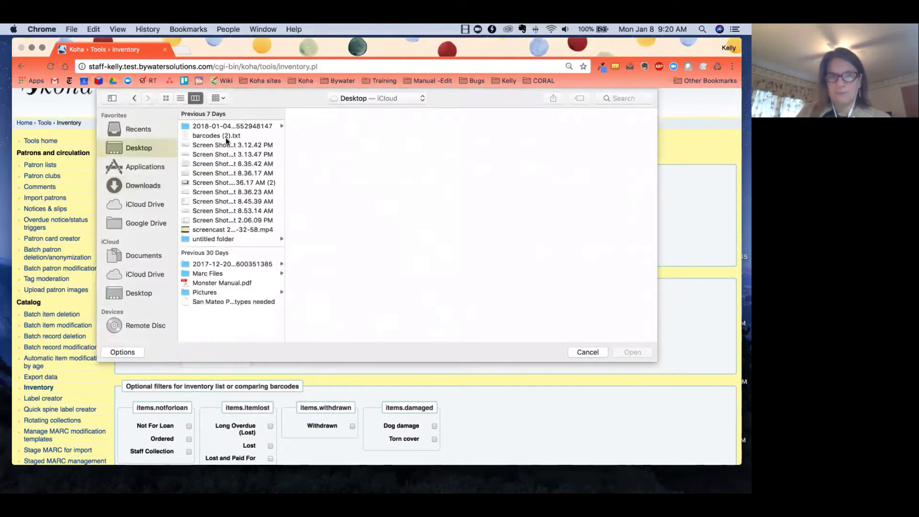
click(216, 135)
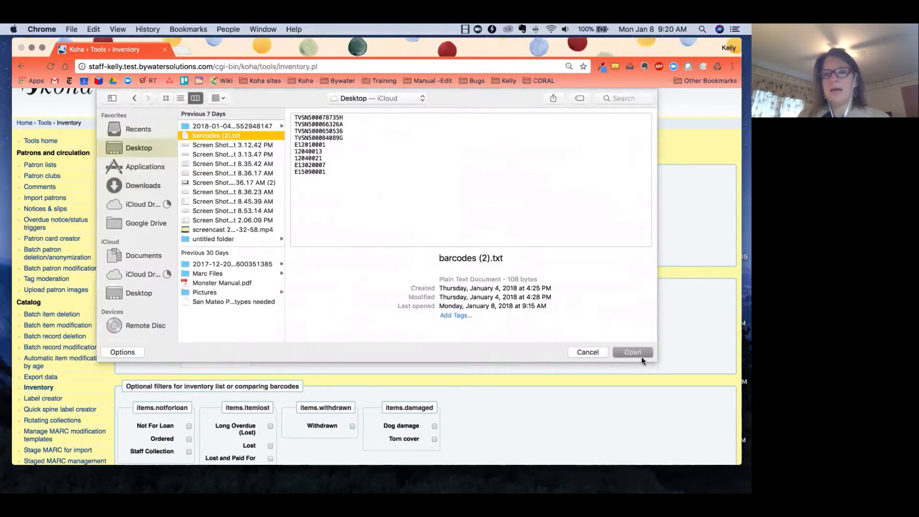
click(632, 352)
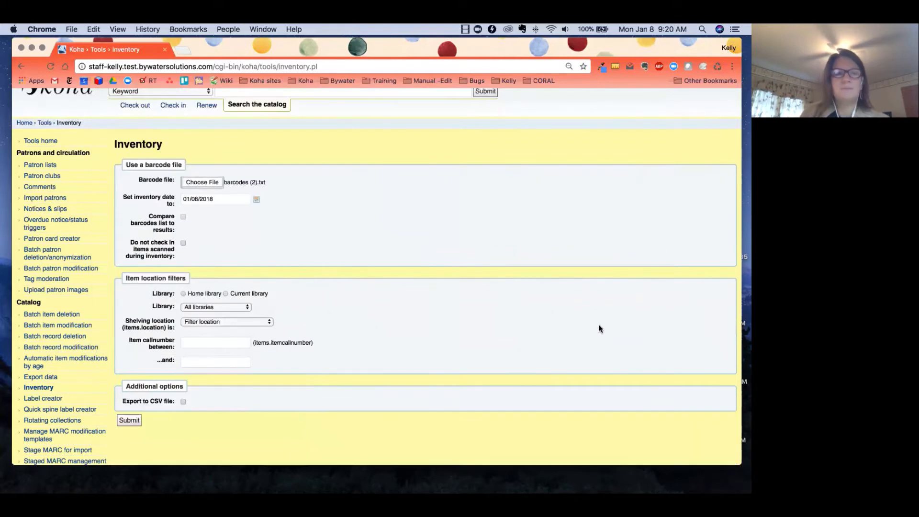
mouse_move(120, 202)
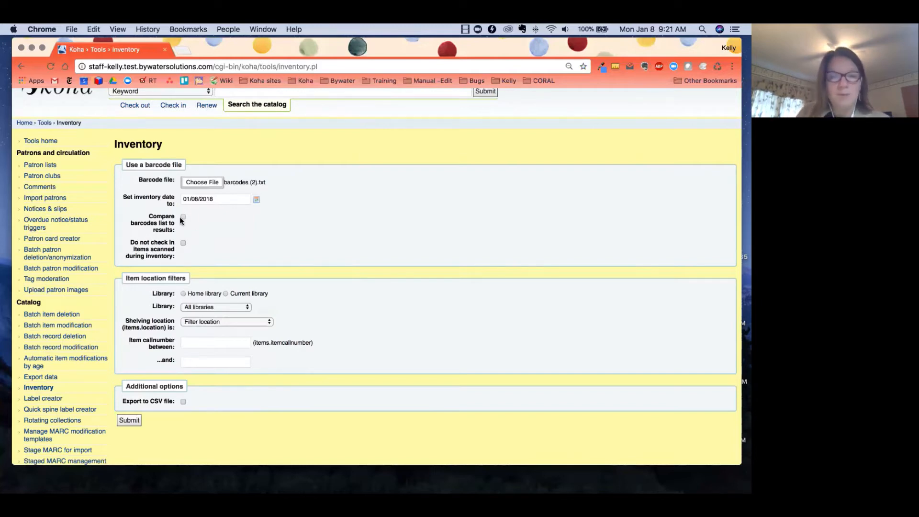
click(183, 222)
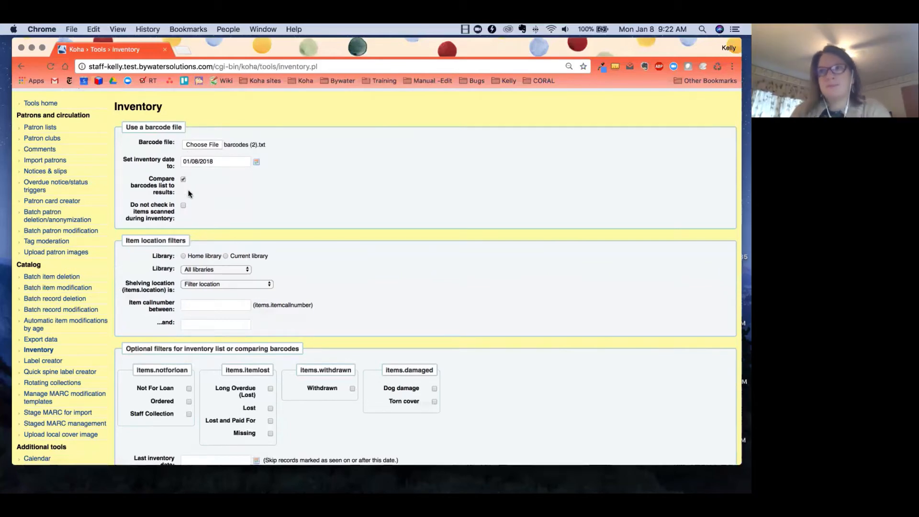
Enable 'Do not check in items scanned during inventory' and set shelving location to Course Reserves
click(182, 205)
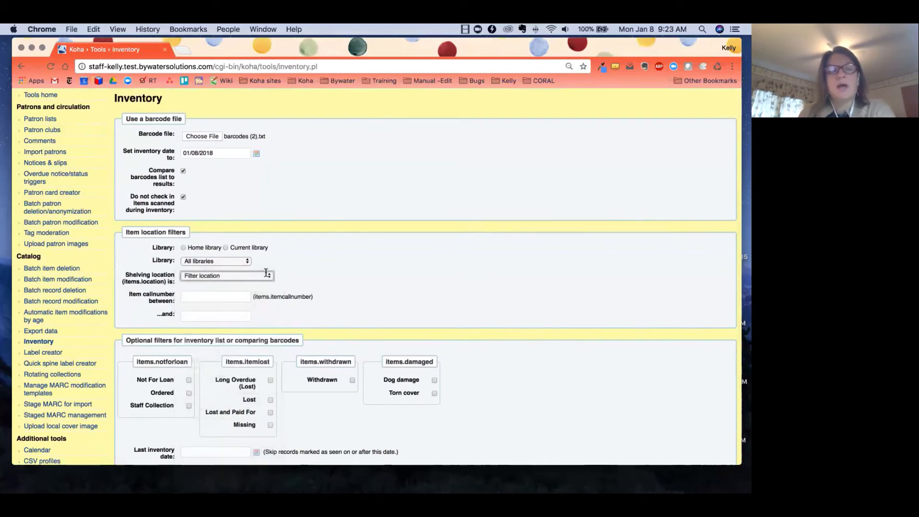
click(226, 276)
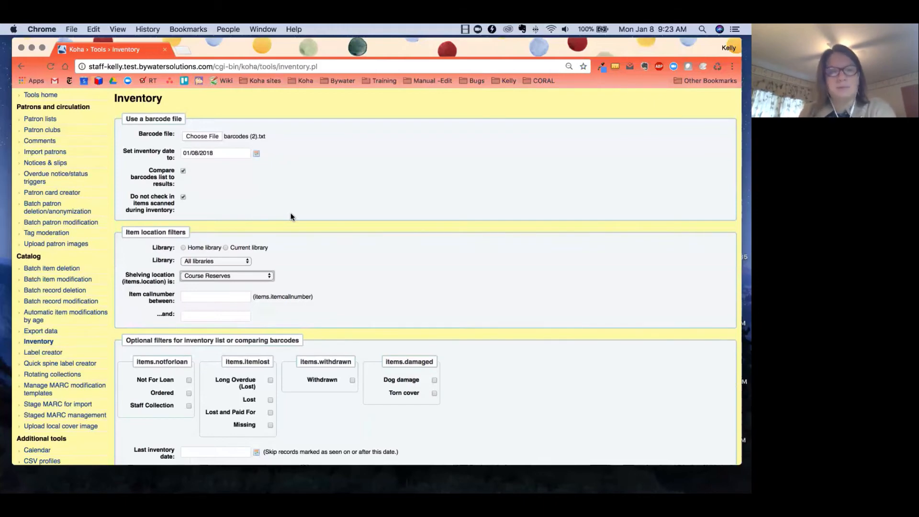
Submit the inventory run, leaving the call number range and optional filters unchanged
scroll(down, 3)
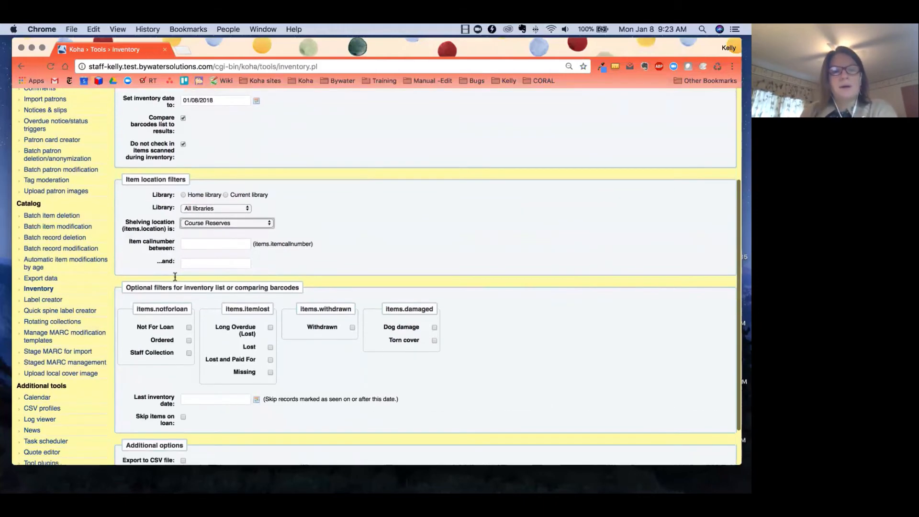
scroll(down, 3)
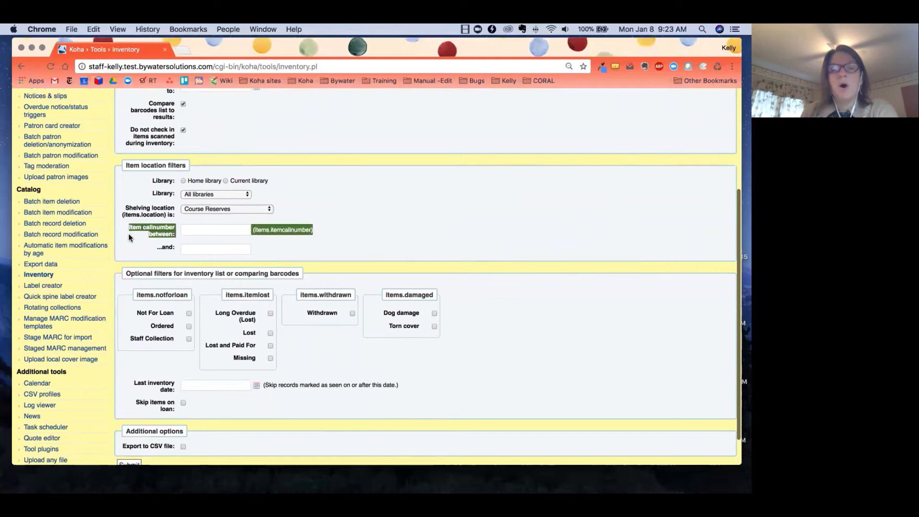
click(215, 229)
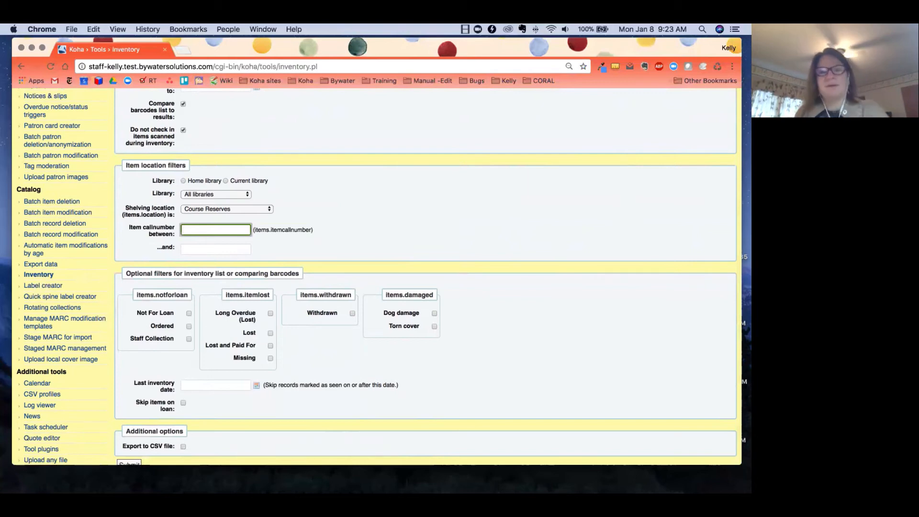
scroll(down, 3)
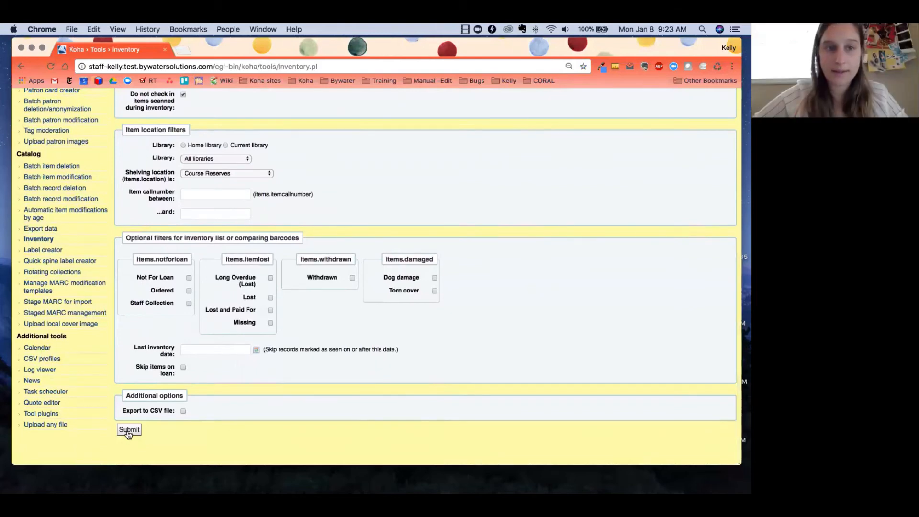
click(128, 430)
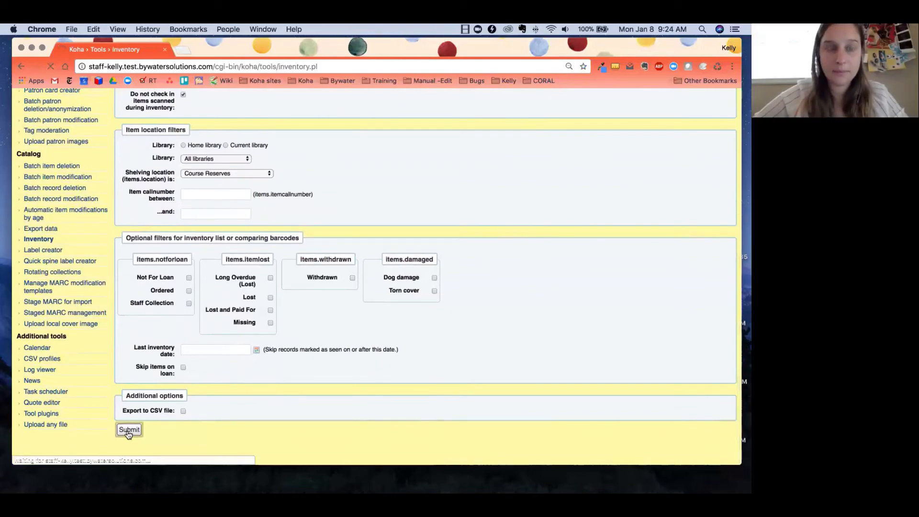
click(128, 430)
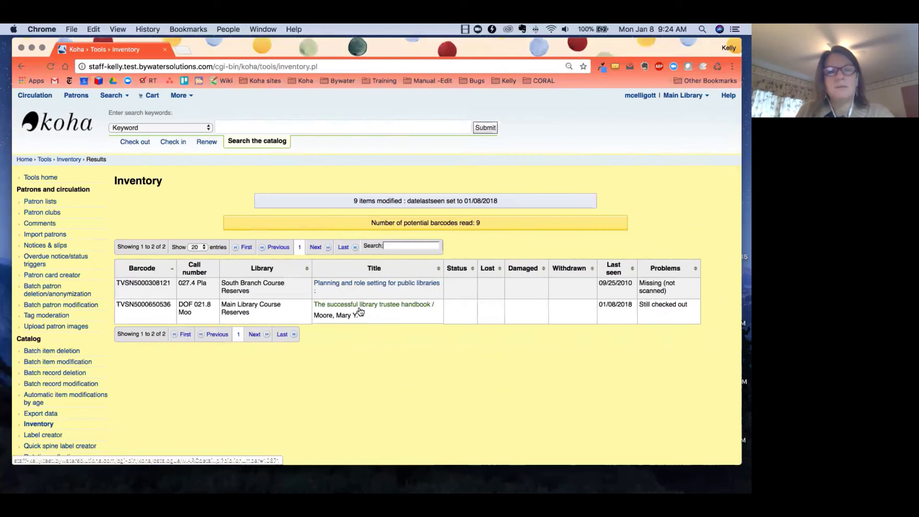
mouse_move(347, 311)
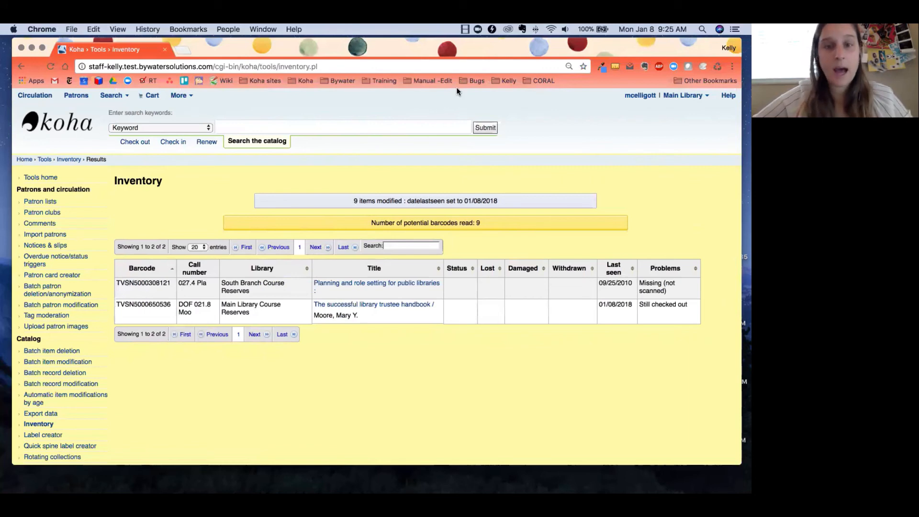
mouse_move(462, 121)
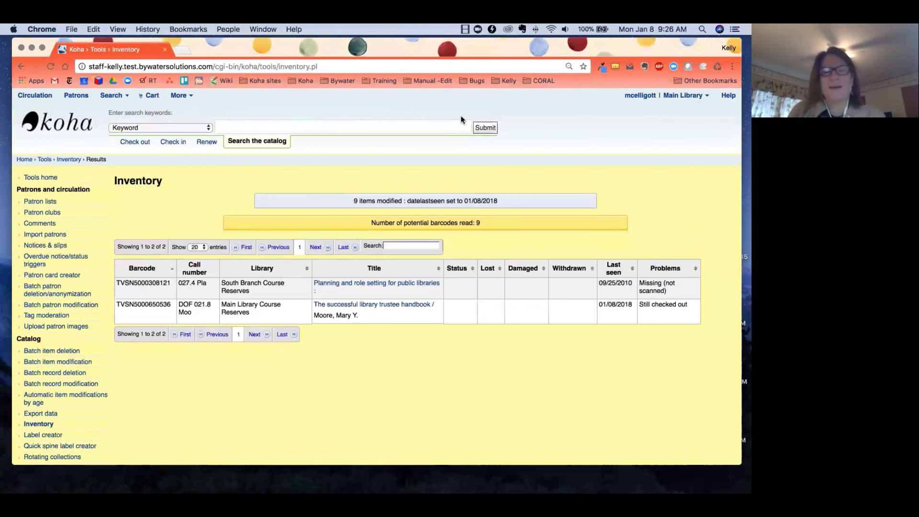
mouse_move(549, 52)
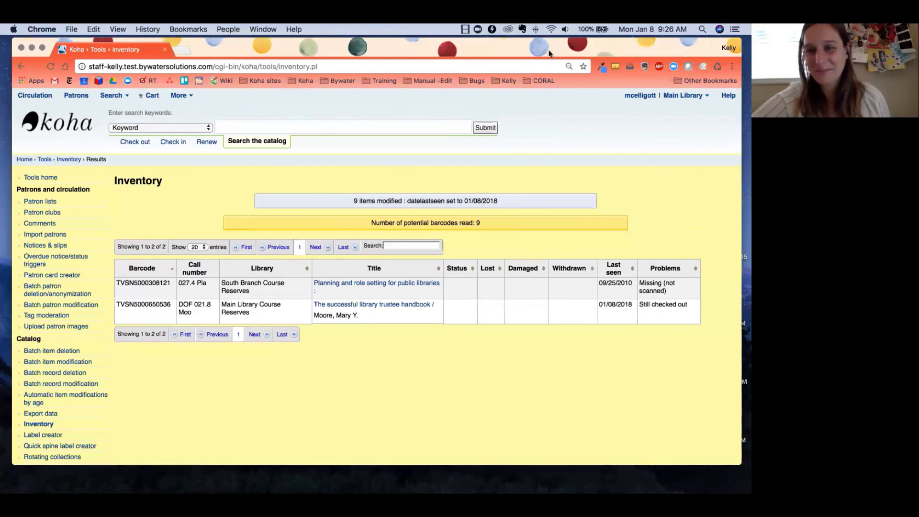